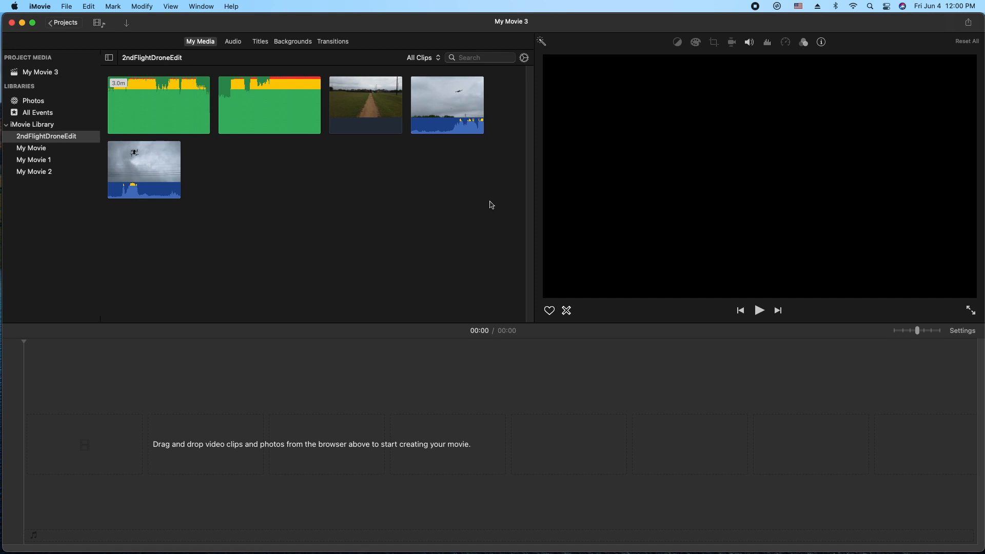
{"action": "mouse_move", "coordinate": [432, 216]}
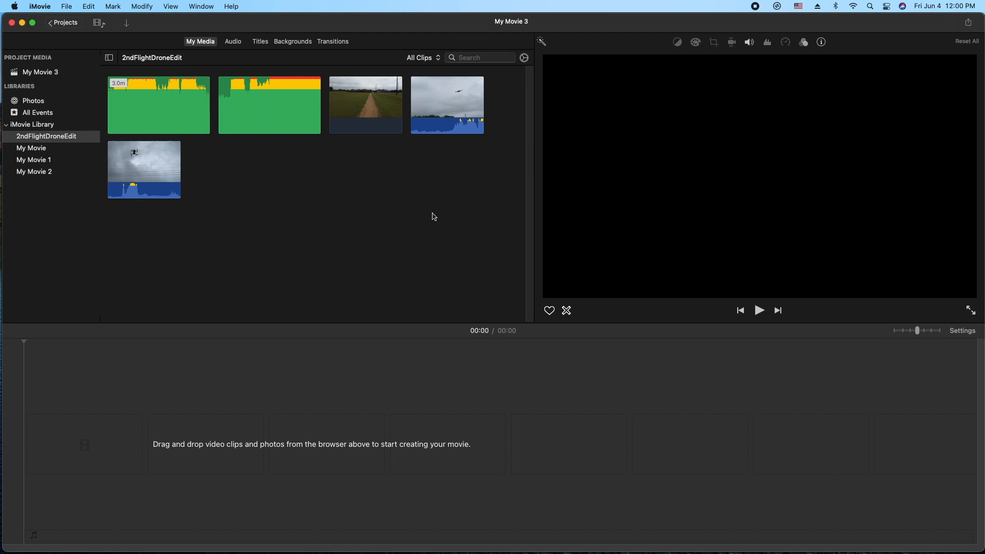
Step: Add the 5.2-minute drone clip to the empty timeline and briefly check project Settings
{"action": "left_click", "coordinate": [365, 105]}
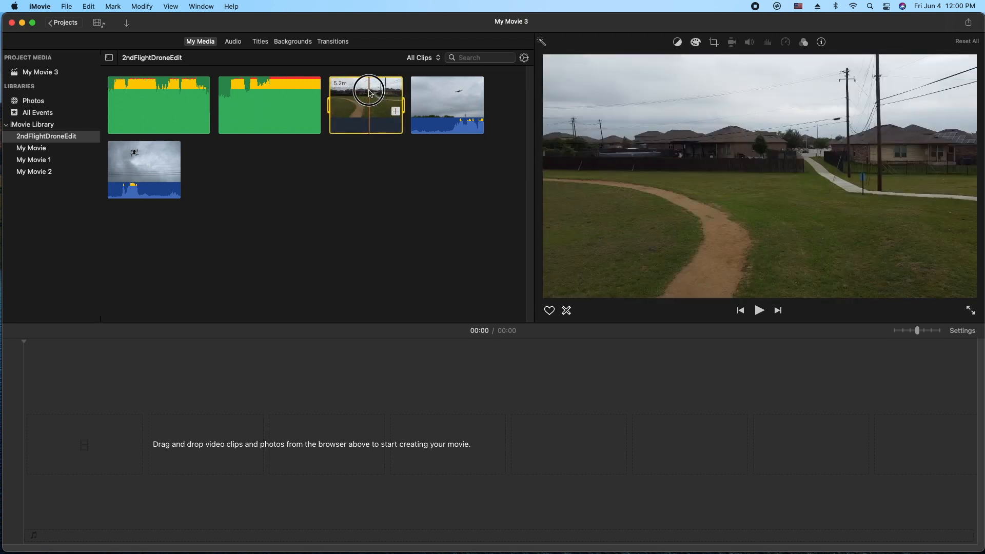
{"action": "left_click_drag", "start_coordinate": [365, 105], "coordinate": [55, 451]}
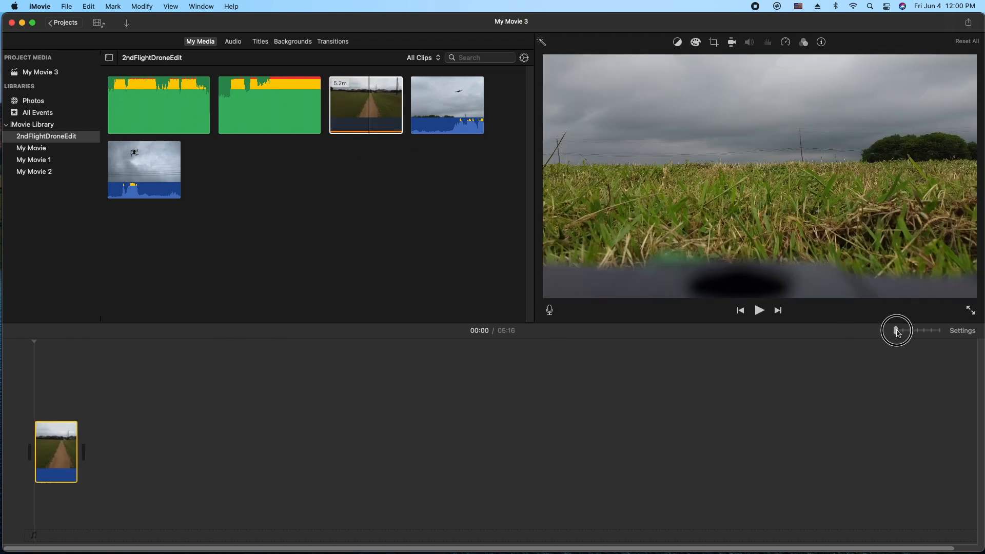
{"action": "left_click", "coordinate": [962, 330]}
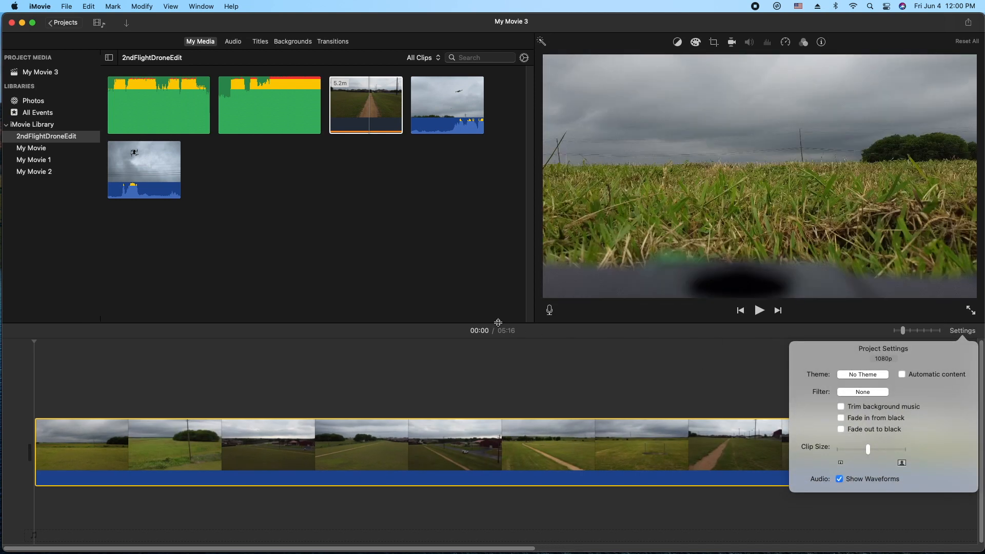
{"action": "left_click", "coordinate": [961, 330]}
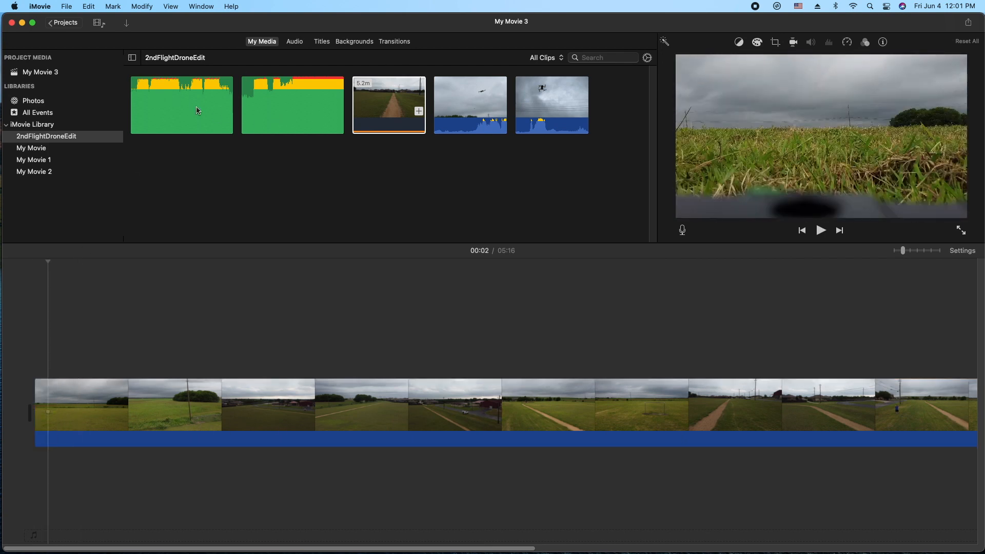
{"action": "mouse_move", "coordinate": [252, 233]}
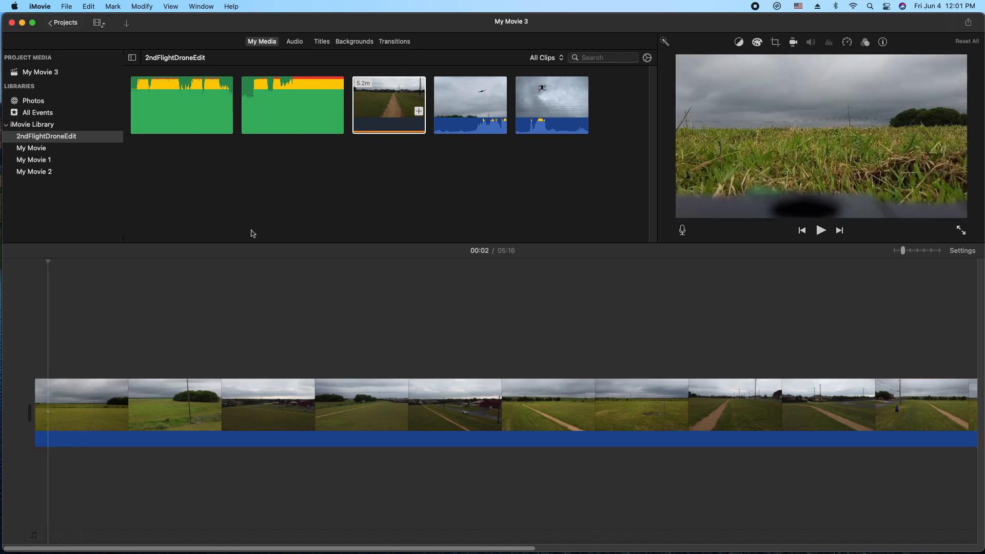
{"action": "mouse_move", "coordinate": [90, 114]}
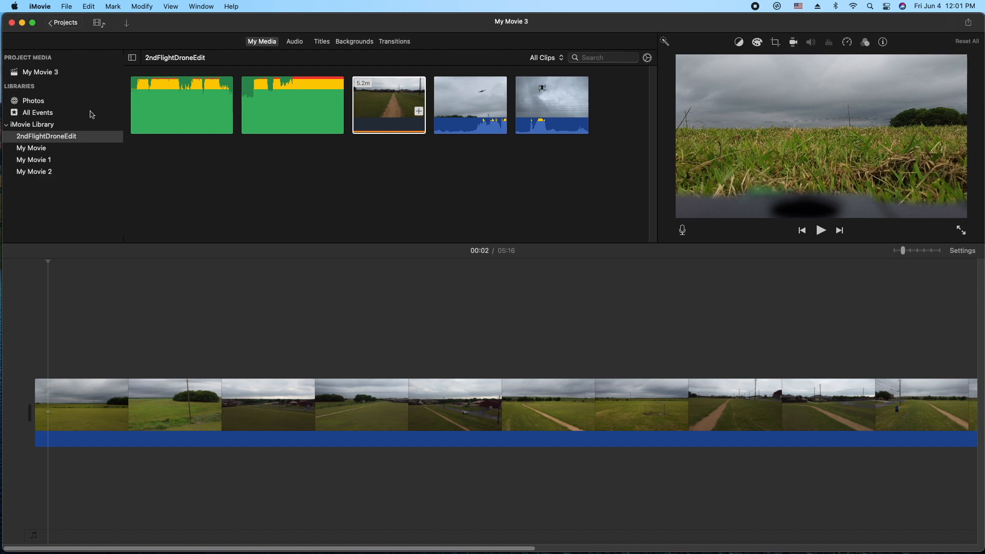
{"action": "left_click", "coordinate": [181, 105]}
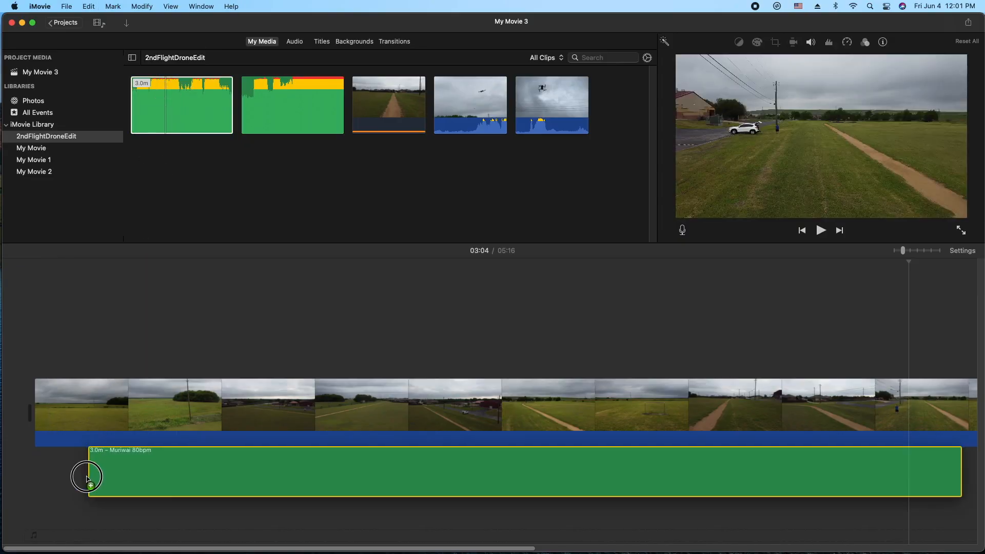
{"action": "left_click_drag", "start_coordinate": [86, 472], "coordinate": [29, 537]}
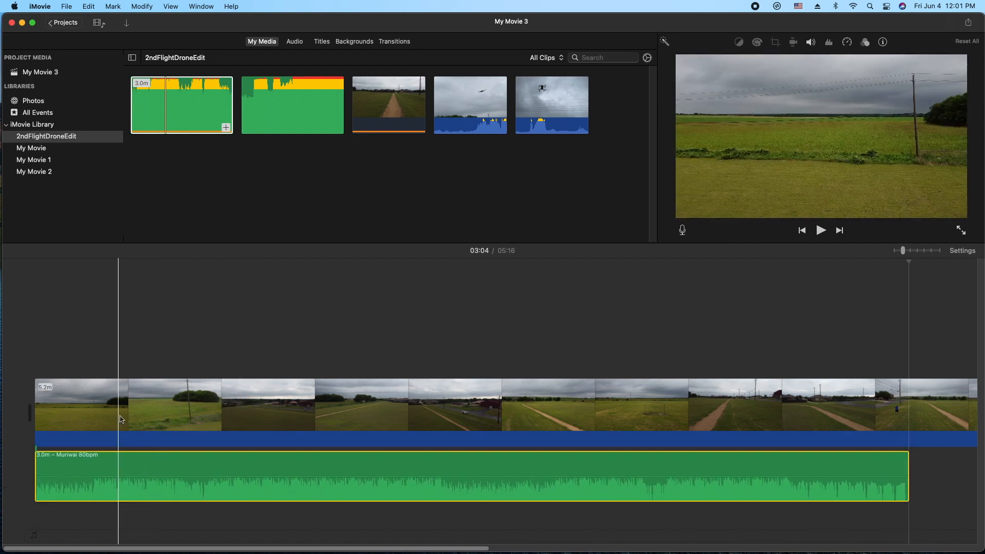
{"action": "left_click", "coordinate": [80, 405]}
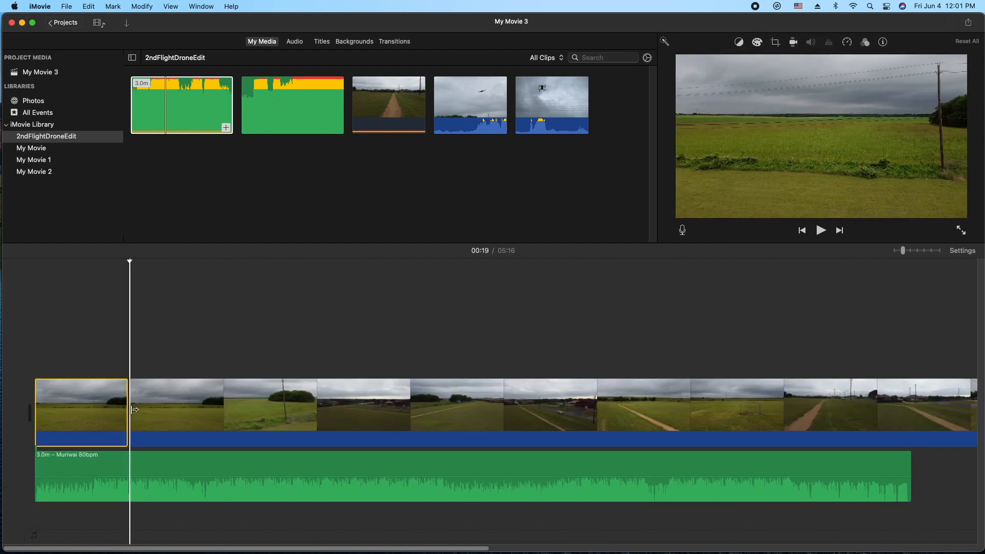
{"action": "left_click", "coordinate": [91, 411]}
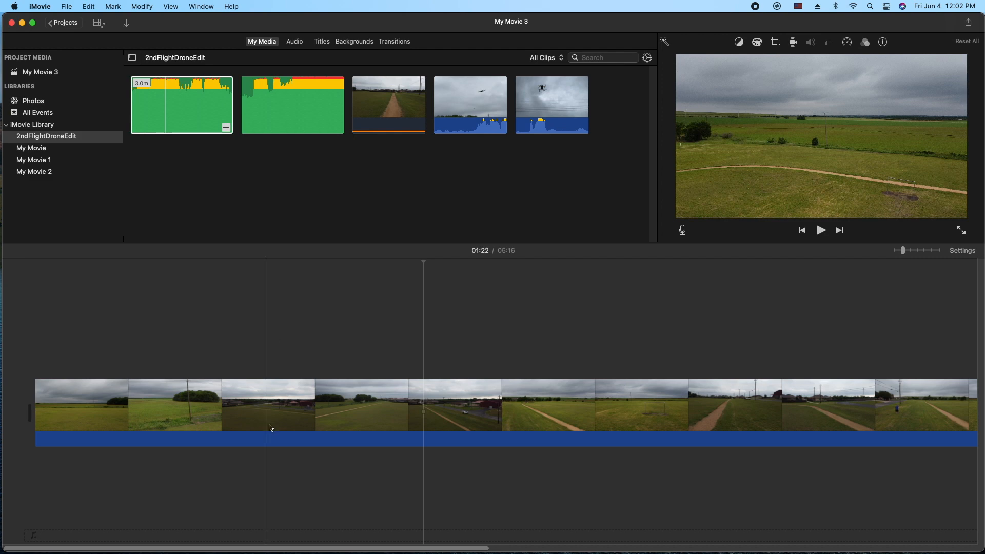
Step: Place a 30-second Muriwai 80bpm excerpt under the footage and settle it at the movie's start
{"action": "left_click", "coordinate": [99, 411]}
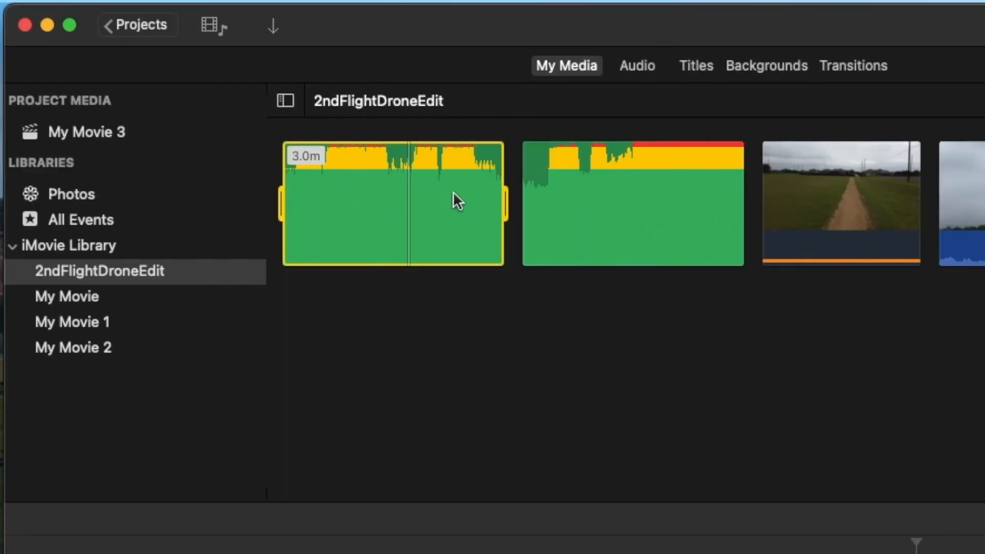
{"action": "mouse_move", "coordinate": [503, 202]}
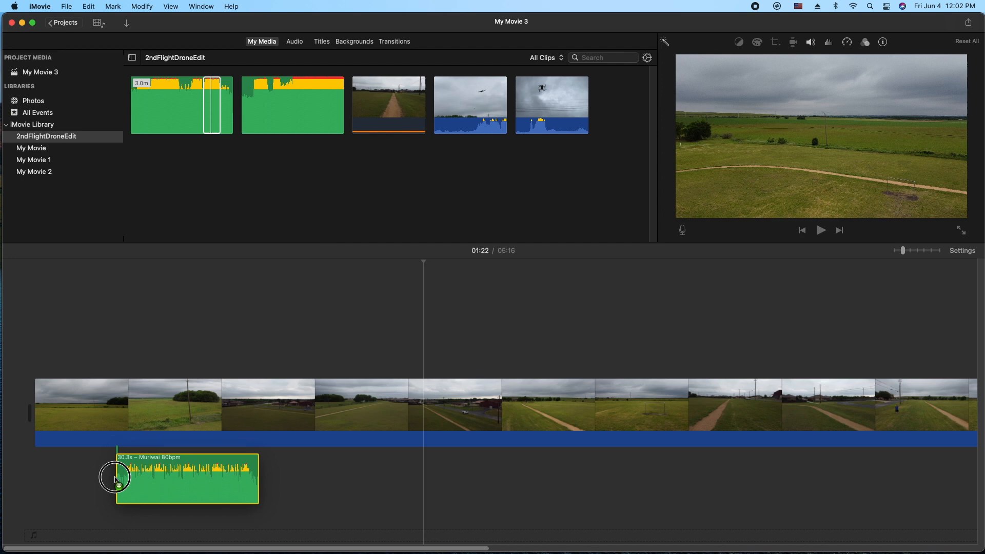
{"action": "left_click_drag", "start_coordinate": [116, 477], "coordinate": [49, 474]}
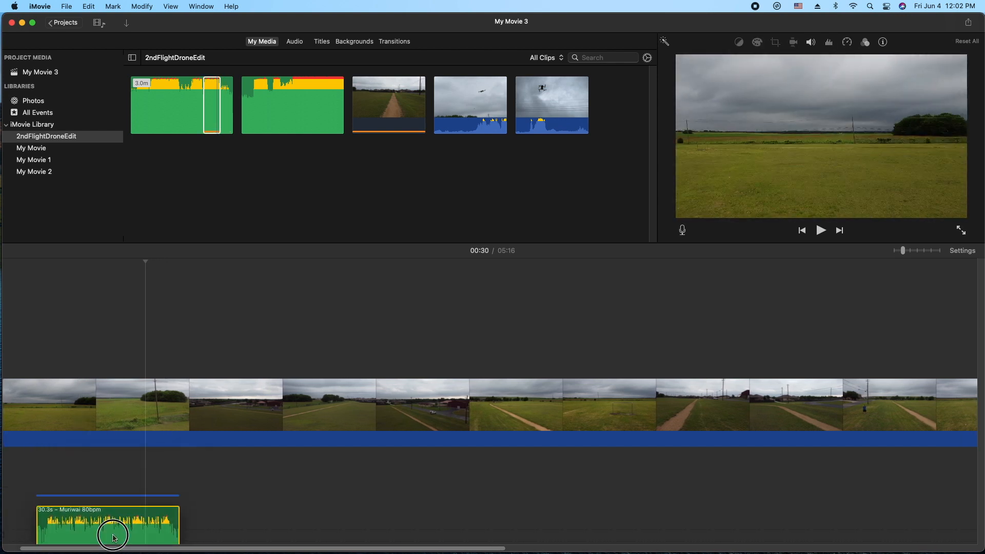
{"action": "left_click_drag", "start_coordinate": [113, 533], "coordinate": [467, 482]}
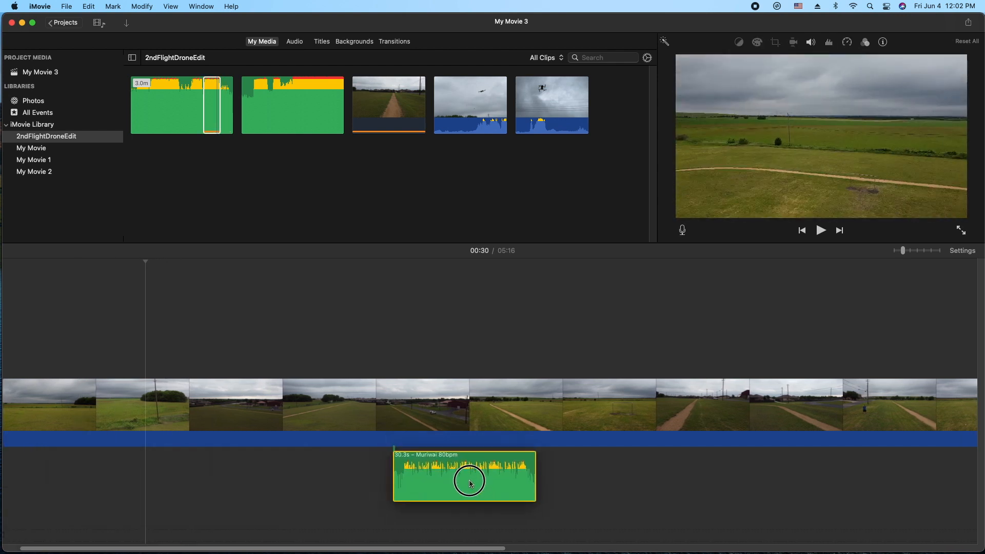
{"action": "left_click_drag", "start_coordinate": [469, 482], "coordinate": [483, 518]}
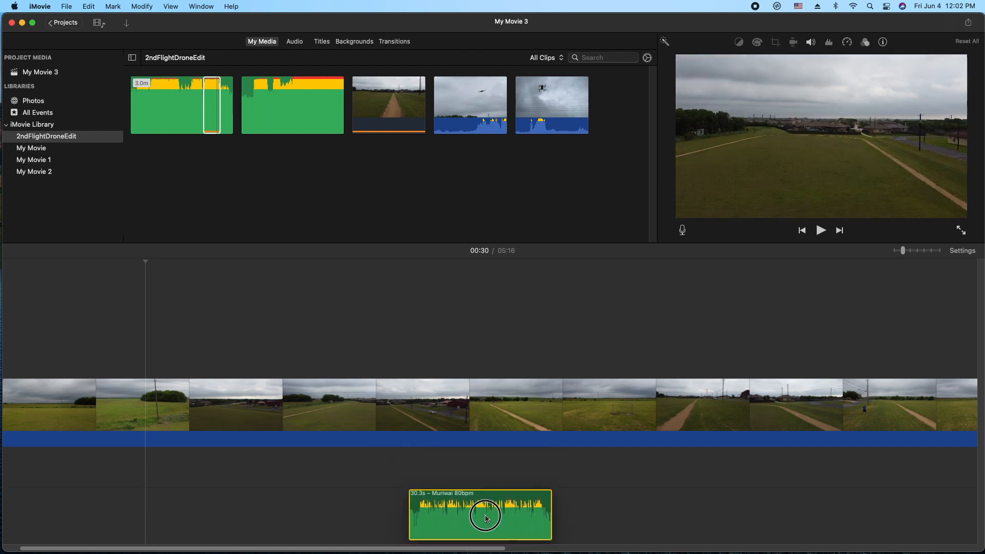
{"action": "left_click_drag", "start_coordinate": [480, 515], "coordinate": [98, 477]}
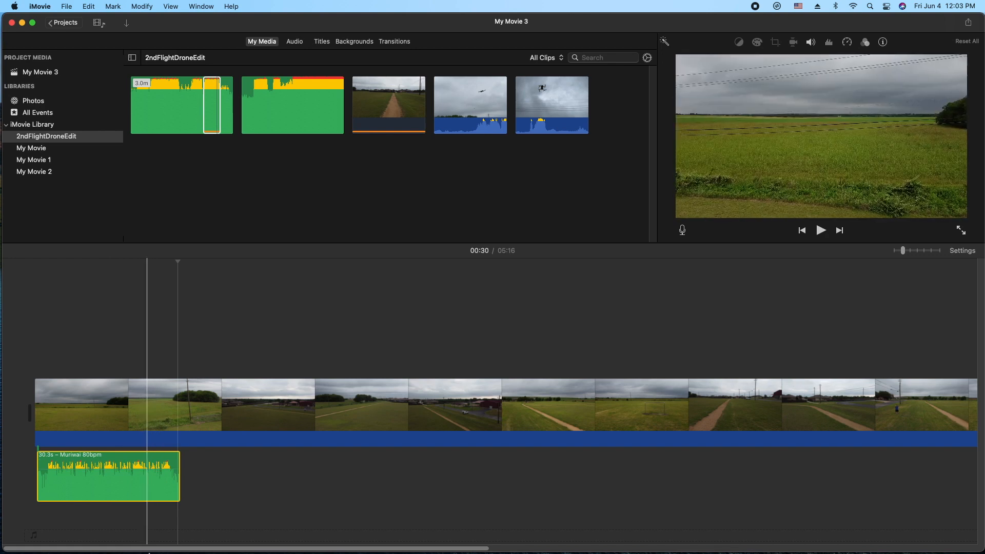
Step: Lower the 30-second Muriwai excerpt's volume so its waveform no longer peaks yellow
{"action": "left_click", "coordinate": [265, 402]}
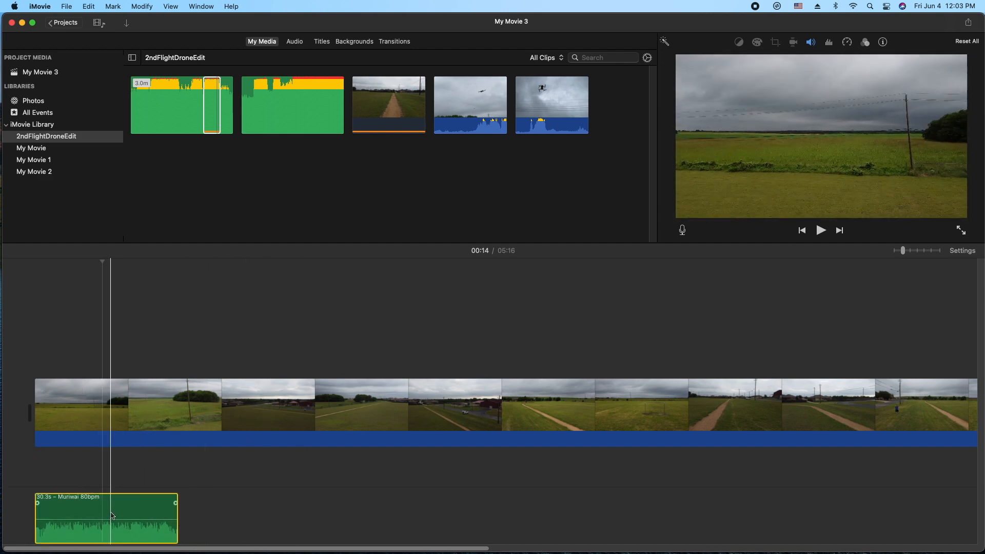
{"action": "left_click", "coordinate": [250, 411]}
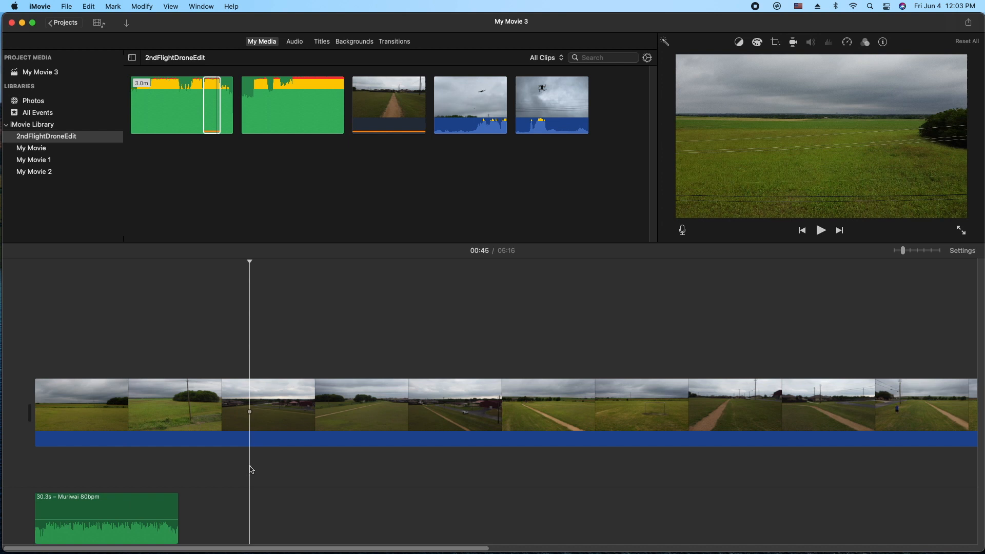
Step: Replace the excerpt with the full 3-minute Muriwai 80bpm track under the footage
{"action": "left_click", "coordinate": [231, 411]}
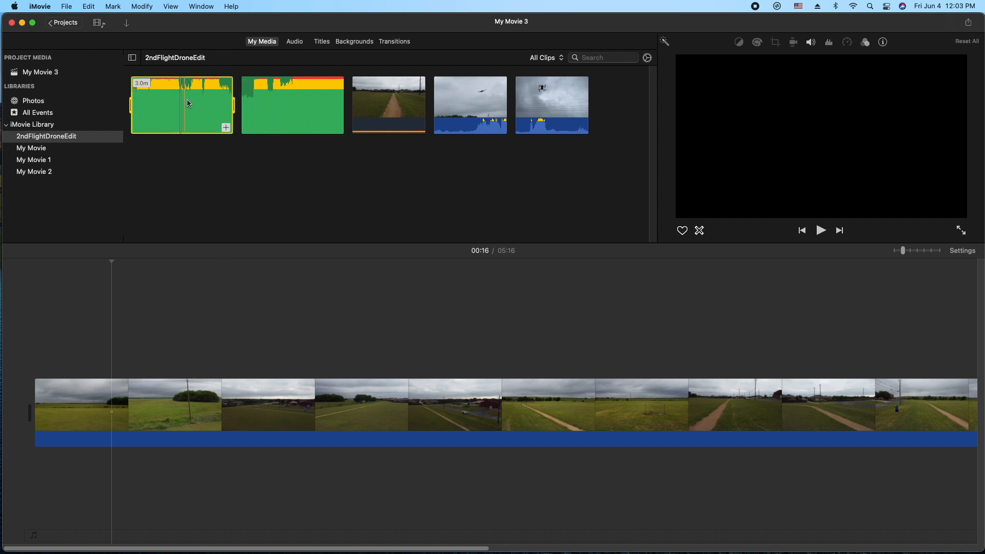
{"action": "mouse_move", "coordinate": [186, 110]}
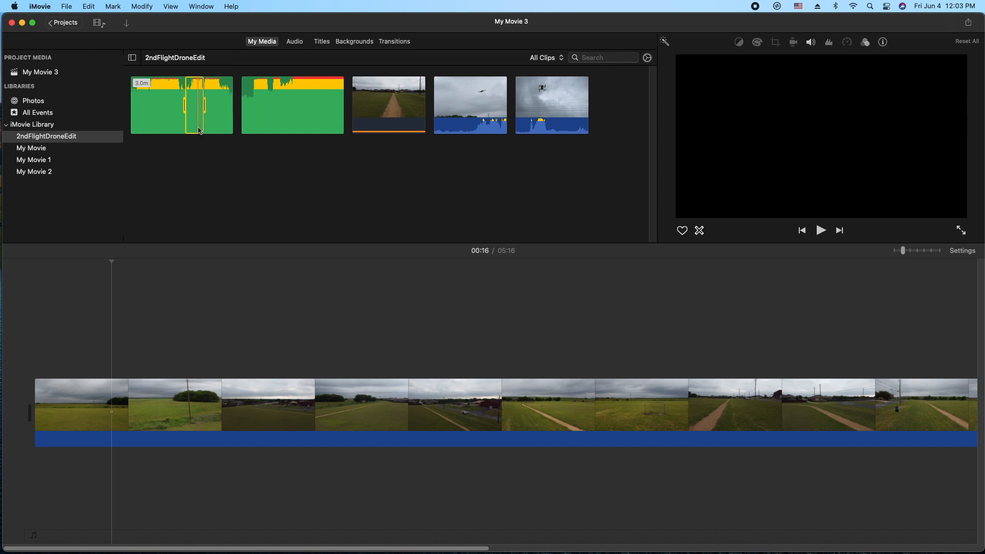
{"action": "left_click", "coordinate": [195, 405]}
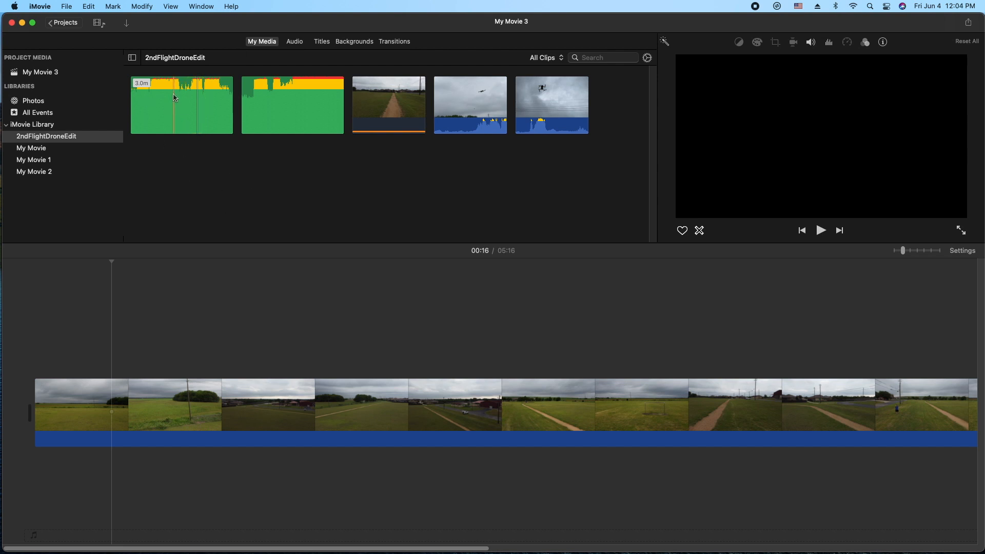
{"action": "left_click_drag", "start_coordinate": [181, 104], "coordinate": [41, 492]}
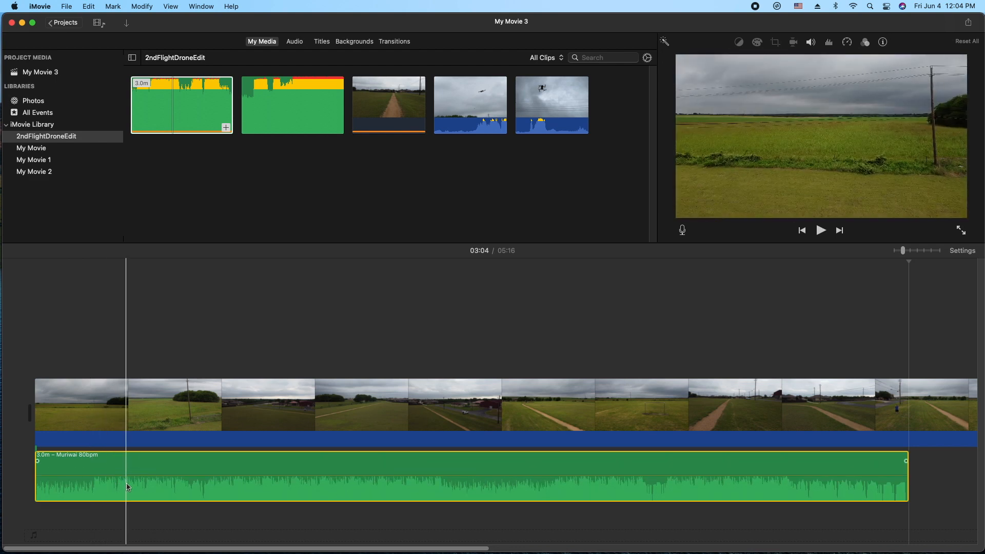
Step: Delete the stray music sliver and move the Muriwai track to start with the movie
{"action": "left_click", "coordinate": [92, 405]}
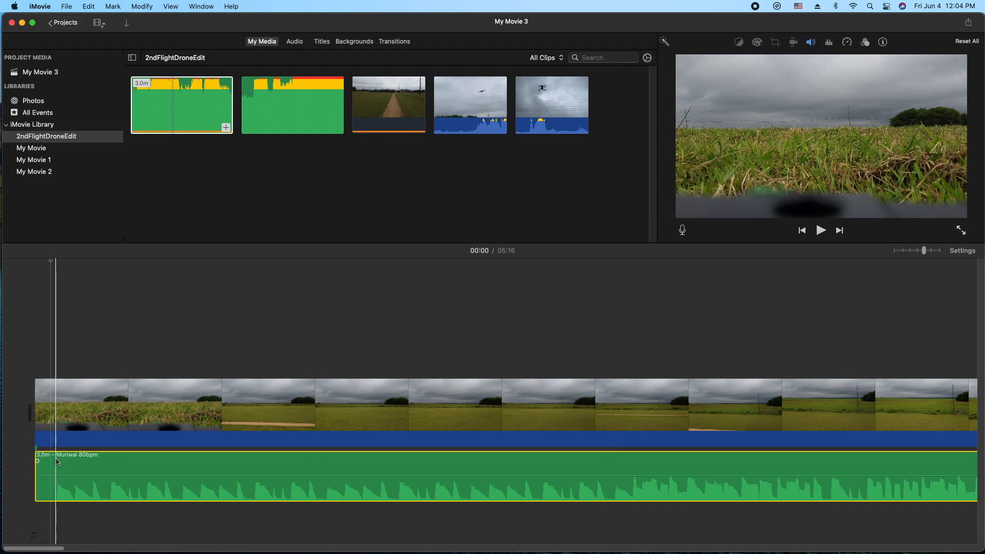
{"action": "right_click", "coordinate": [56, 462]}
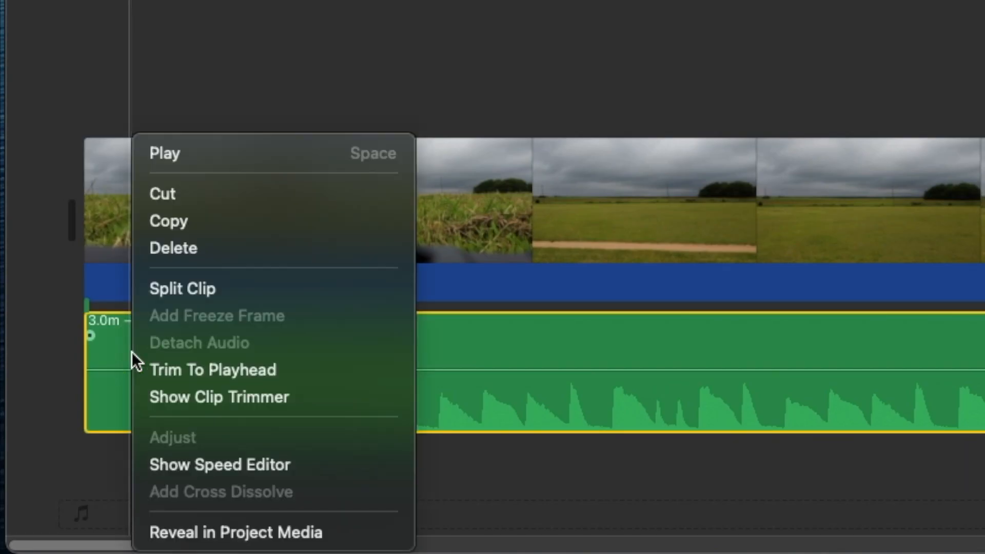
{"action": "mouse_move", "coordinate": [220, 288]}
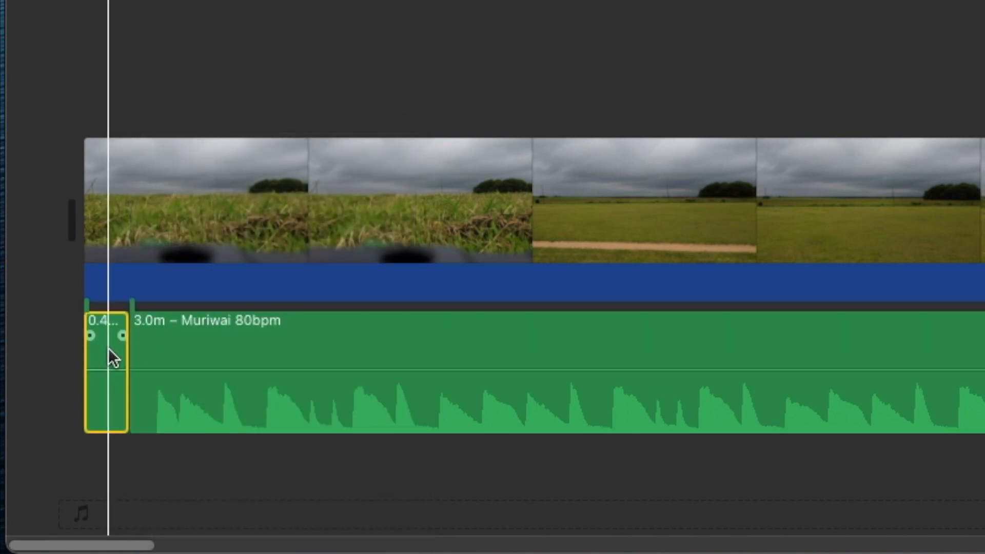
{"action": "right_click", "coordinate": [110, 358]}
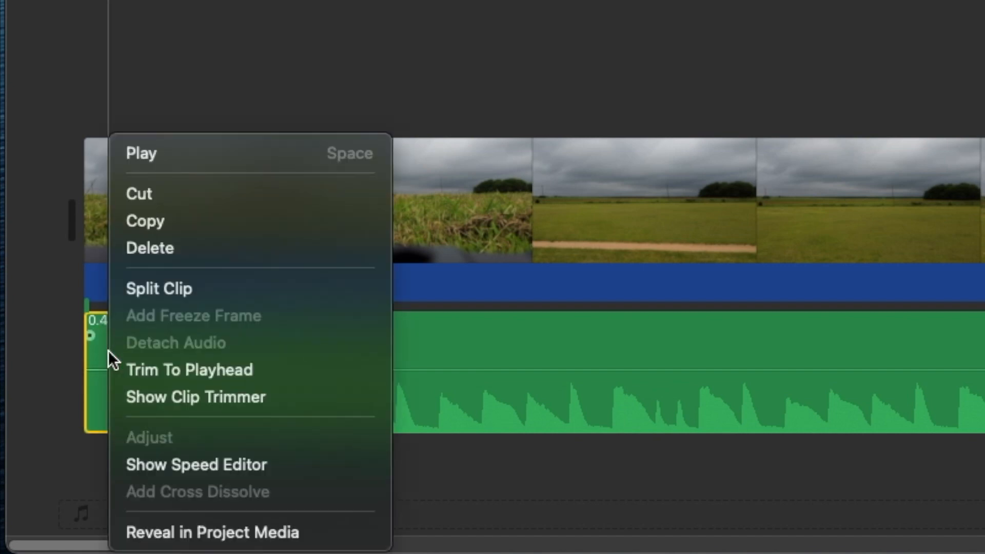
{"action": "mouse_move", "coordinate": [189, 247]}
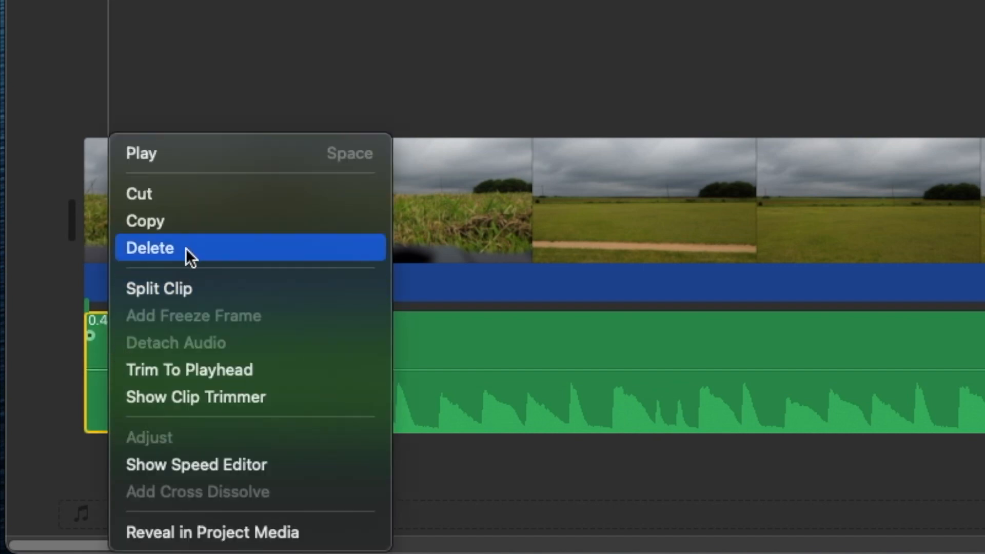
{"action": "left_click", "coordinate": [150, 247]}
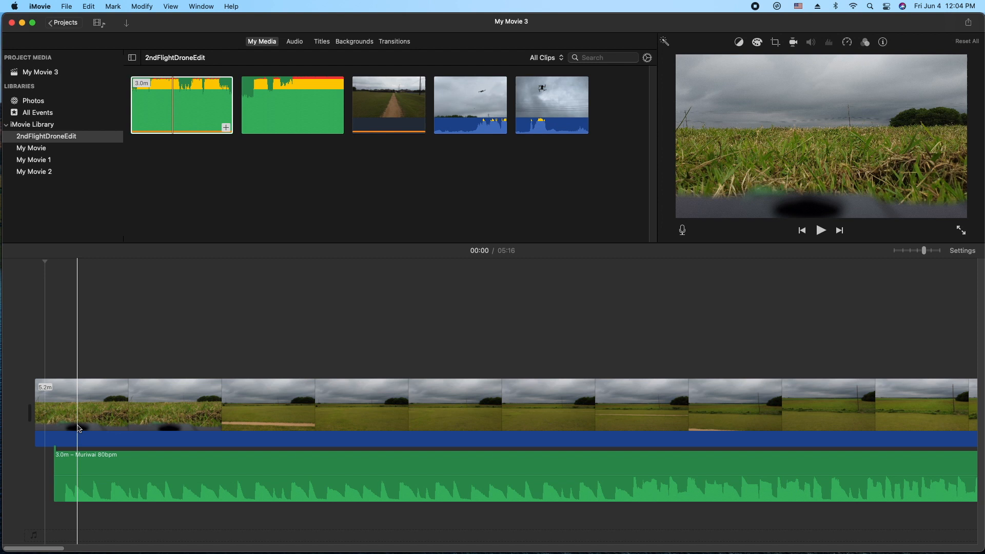
{"action": "left_click", "coordinate": [43, 474]}
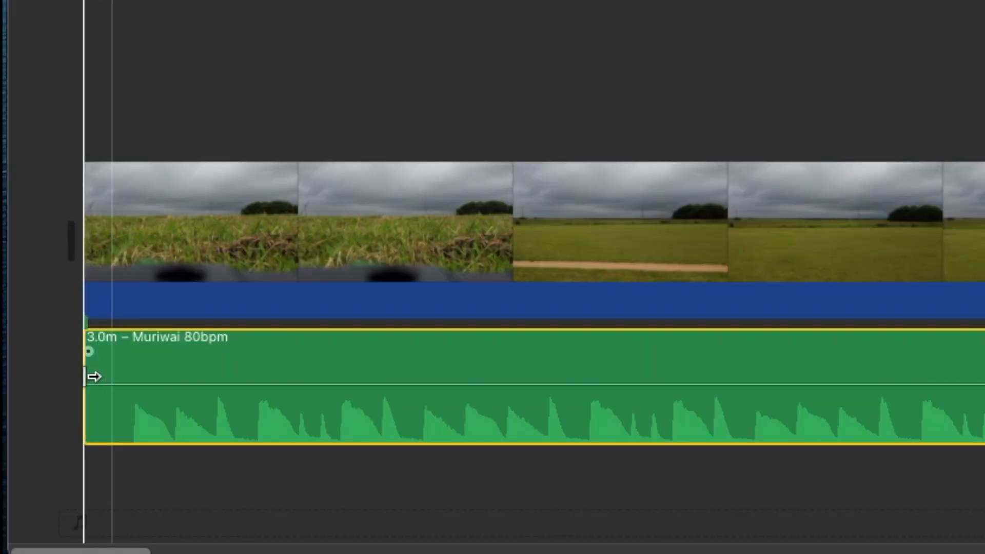
{"action": "left_click_drag", "start_coordinate": [94, 376], "coordinate": [132, 370]}
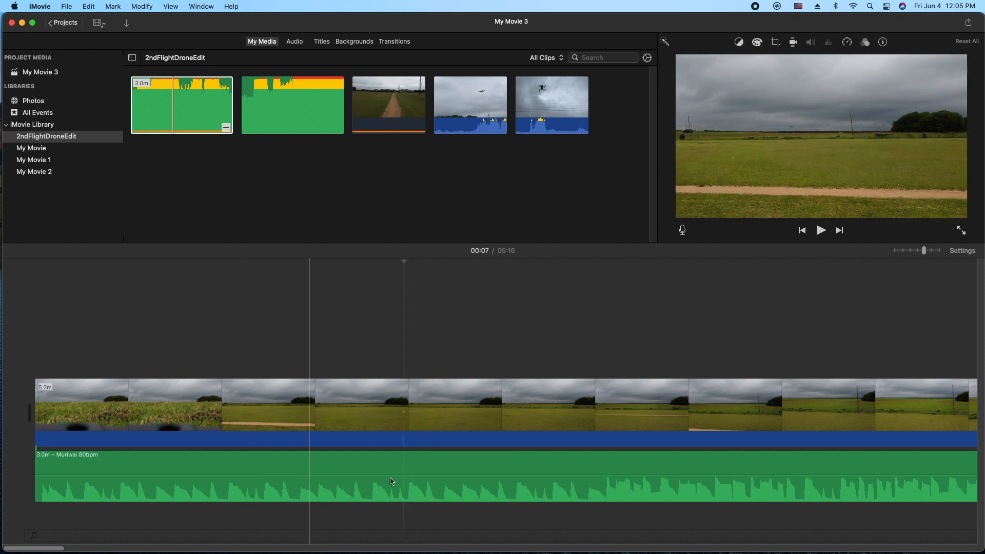
Step: Split the music after its first 5.7 s into short pieces and boost one 1.4 s piece to 158%
{"action": "left_click_drag", "start_coordinate": [337, 477], "coordinate": [337, 458]}
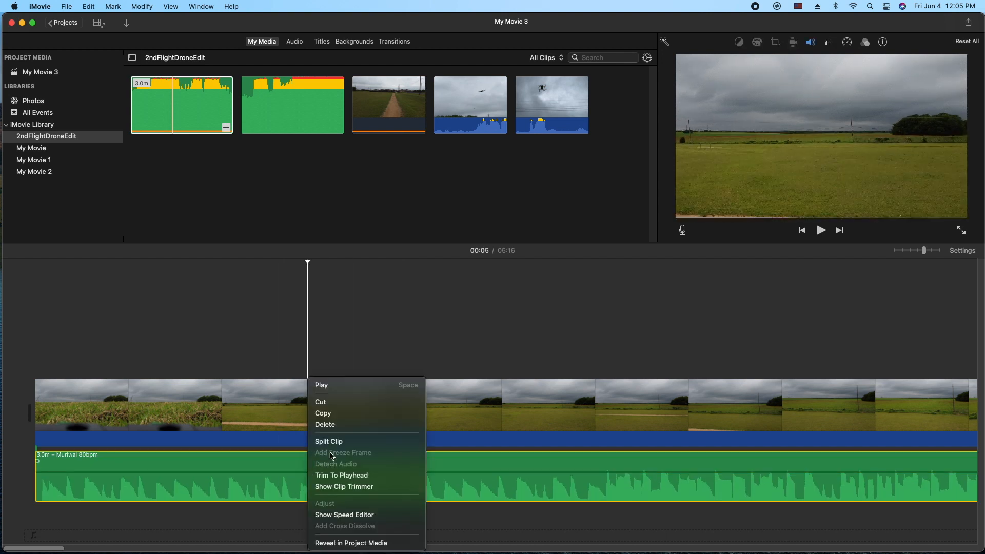
{"action": "left_click", "coordinate": [328, 440]}
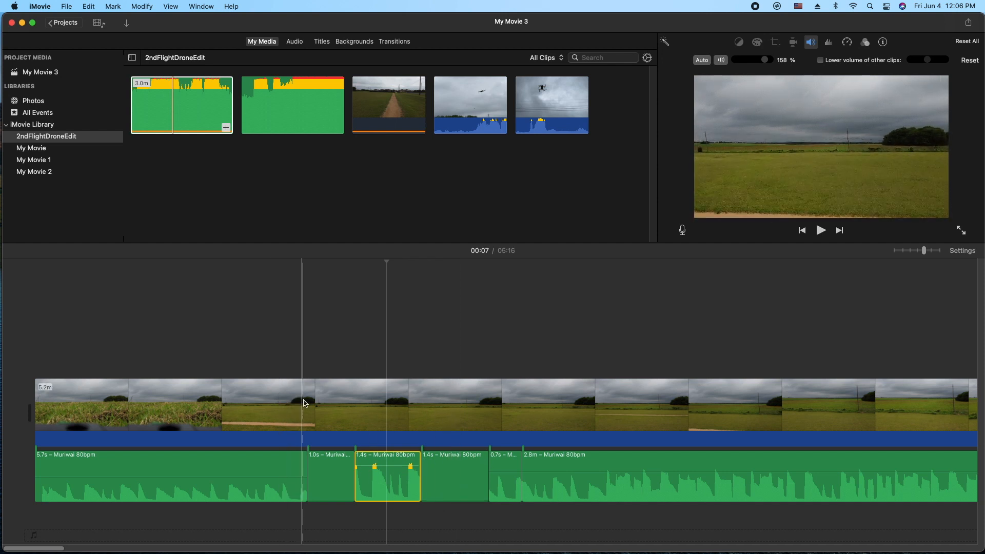
{"action": "left_click", "coordinate": [419, 430]}
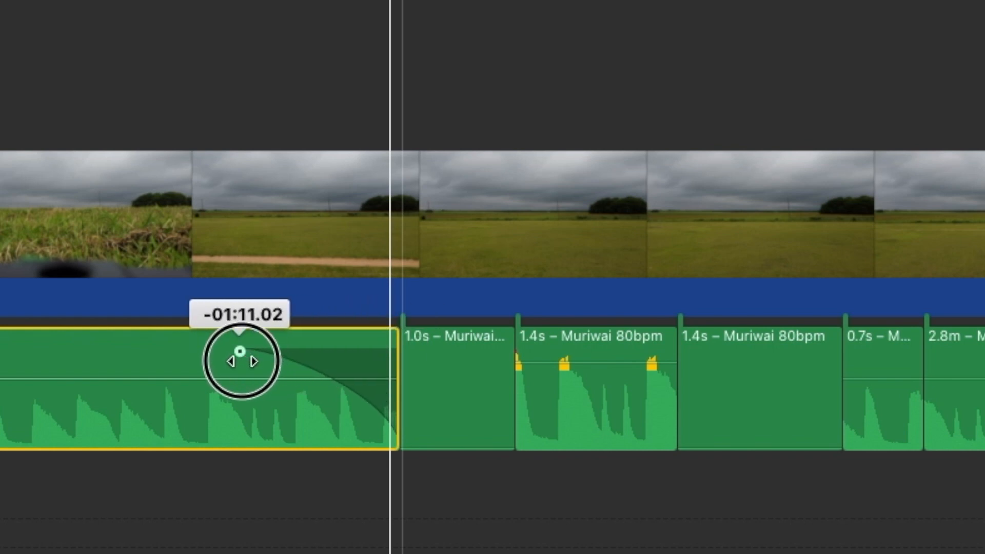
Step: Fade out the closing part of the first 5.7 s music piece
{"action": "left_click_drag", "start_coordinate": [240, 361], "coordinate": [340, 352]}
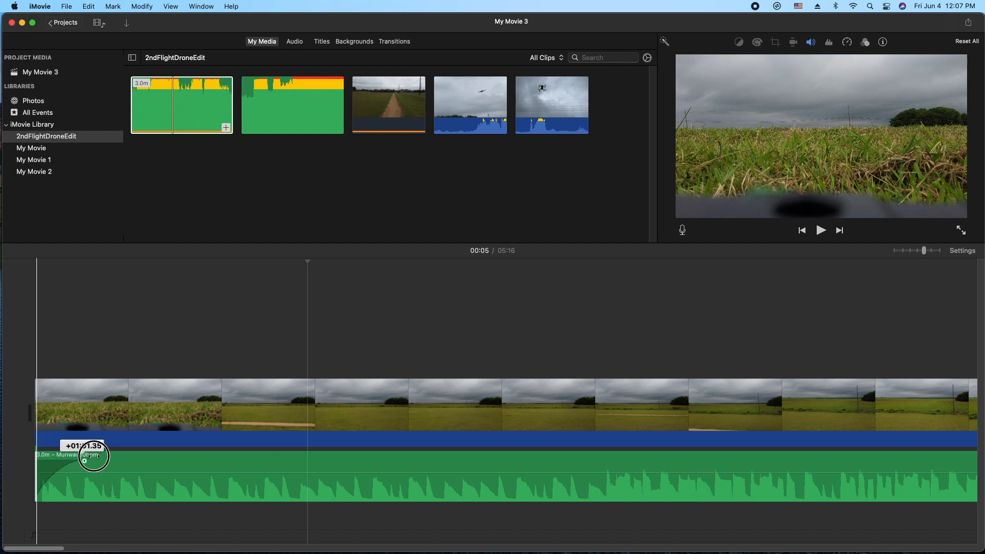
Step: Reset the fade-in at the start of the rejoined 3.0 m music clip to zero
{"action": "left_click_drag", "start_coordinate": [93, 455], "coordinate": [37, 461]}
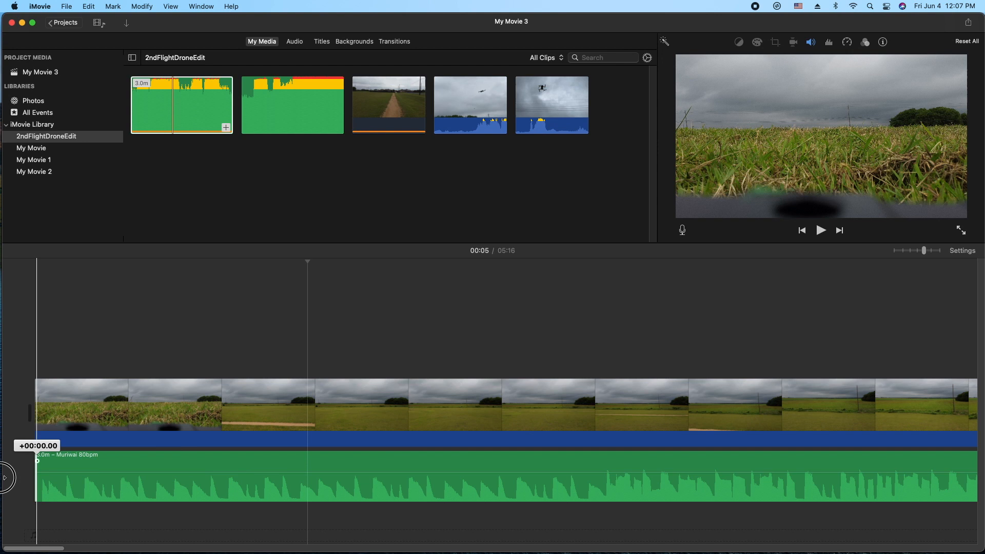
{"action": "mouse_move", "coordinate": [25, 466]}
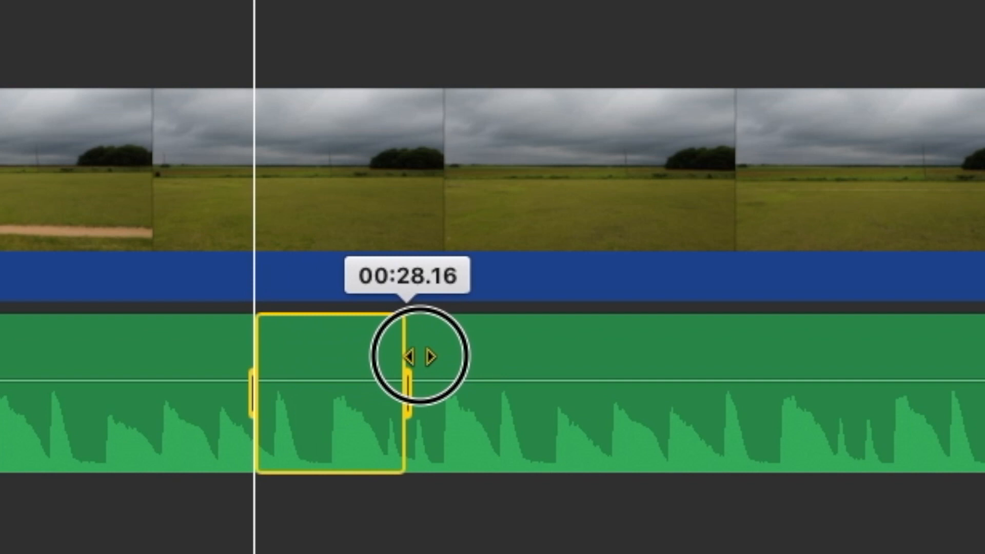
{"action": "left_click_drag", "start_coordinate": [408, 358], "coordinate": [760, 371]}
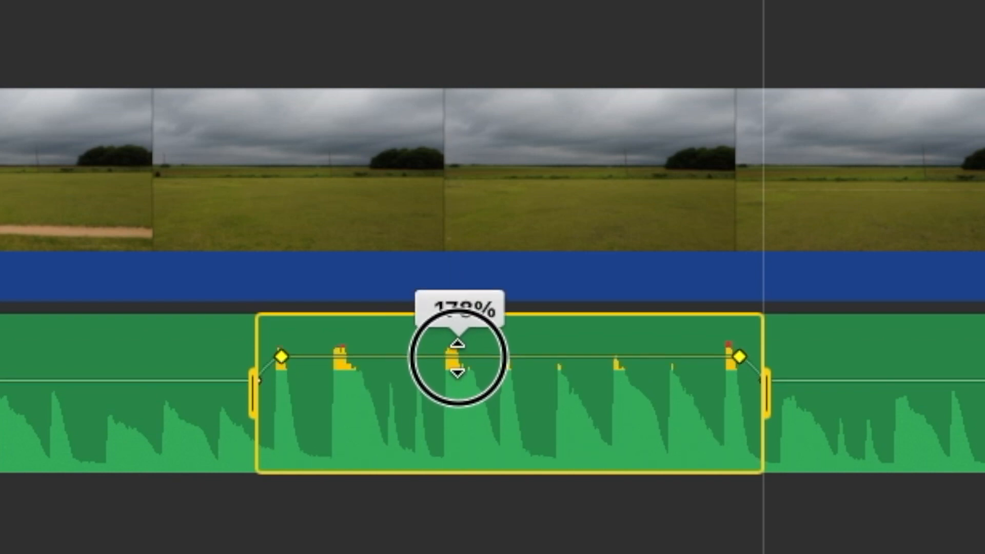
{"action": "left_click_drag", "start_coordinate": [458, 359], "coordinate": [457, 411]}
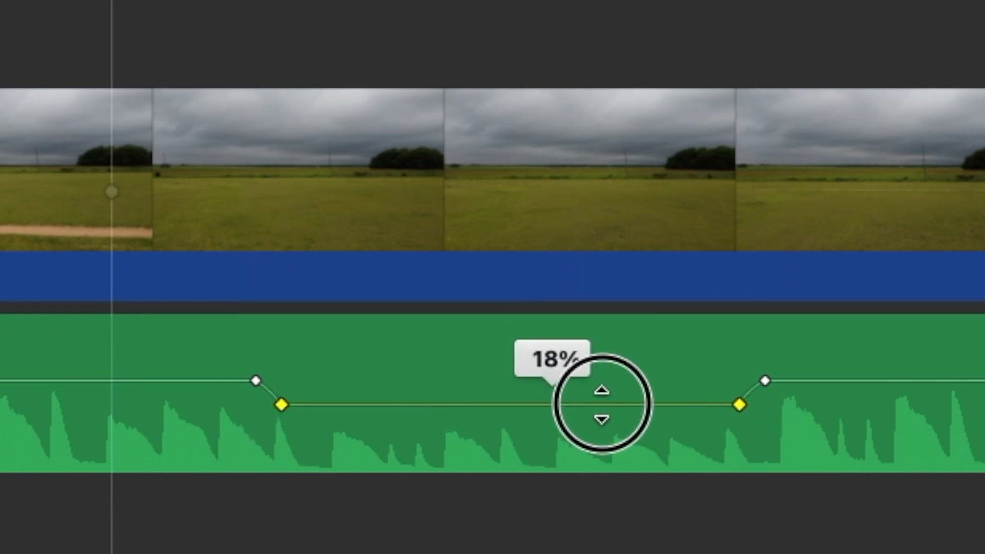
{"action": "left_click_drag", "start_coordinate": [603, 404], "coordinate": [603, 352]}
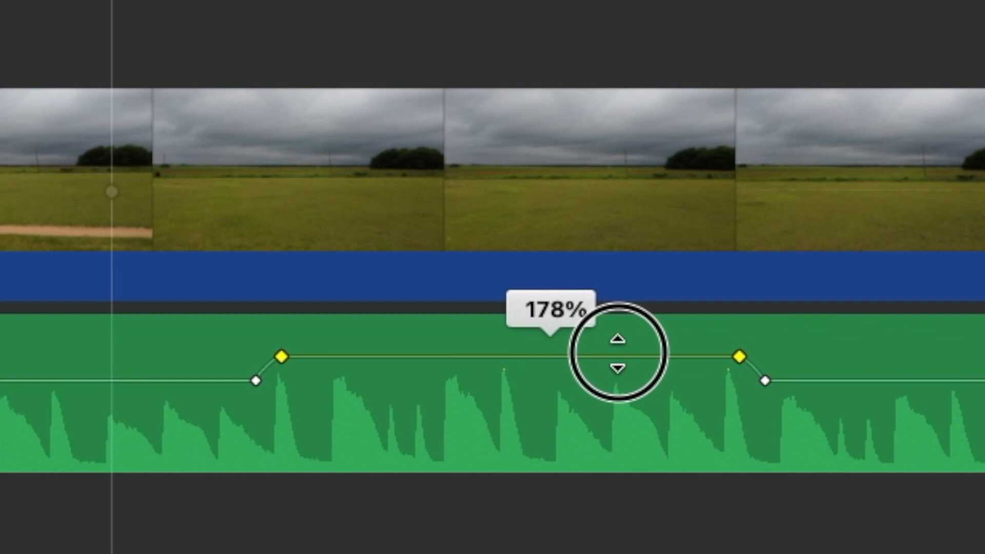
{"action": "left_click_drag", "start_coordinate": [619, 352], "coordinate": [619, 394]}
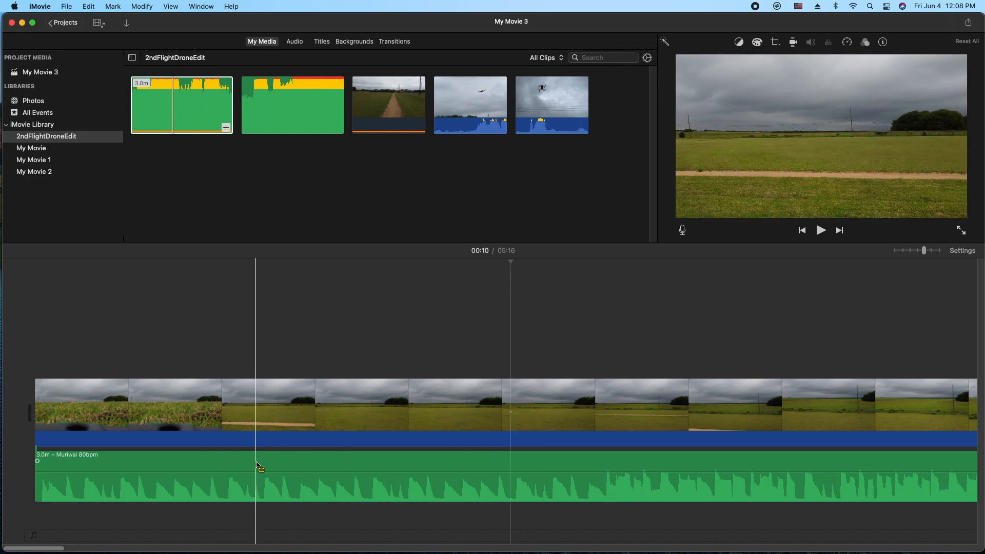
Step: Keyframe a short music stretch after the 6-second mark, raising then returning it to 100%
{"action": "left_click", "coordinate": [320, 465]}
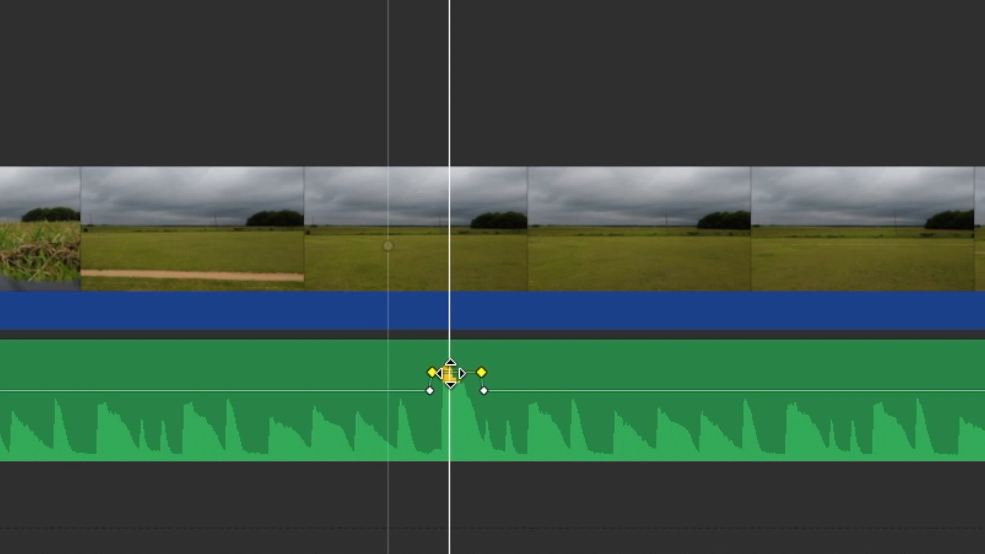
{"action": "left_click_drag", "start_coordinate": [453, 373], "coordinate": [458, 409]}
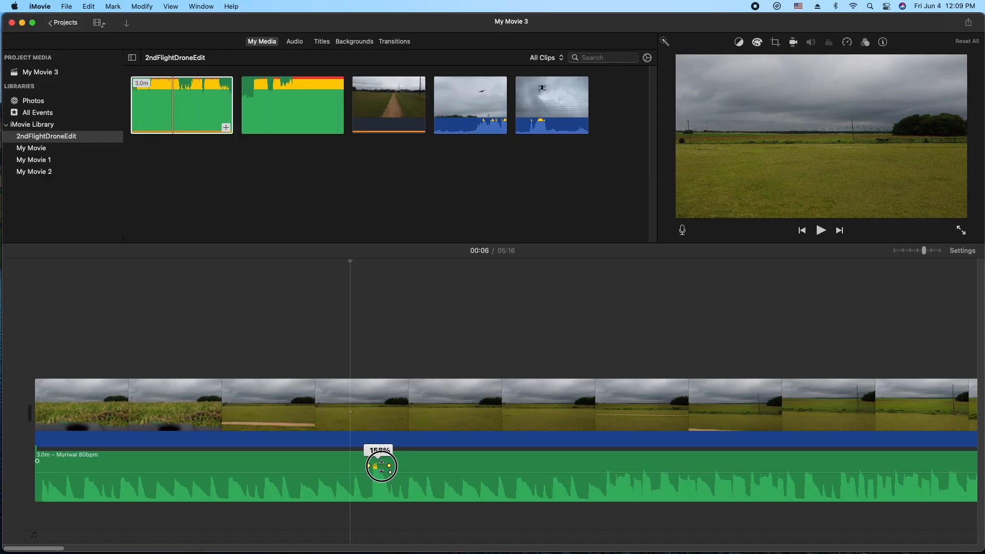
{"action": "left_click_drag", "start_coordinate": [381, 465], "coordinate": [381, 458]}
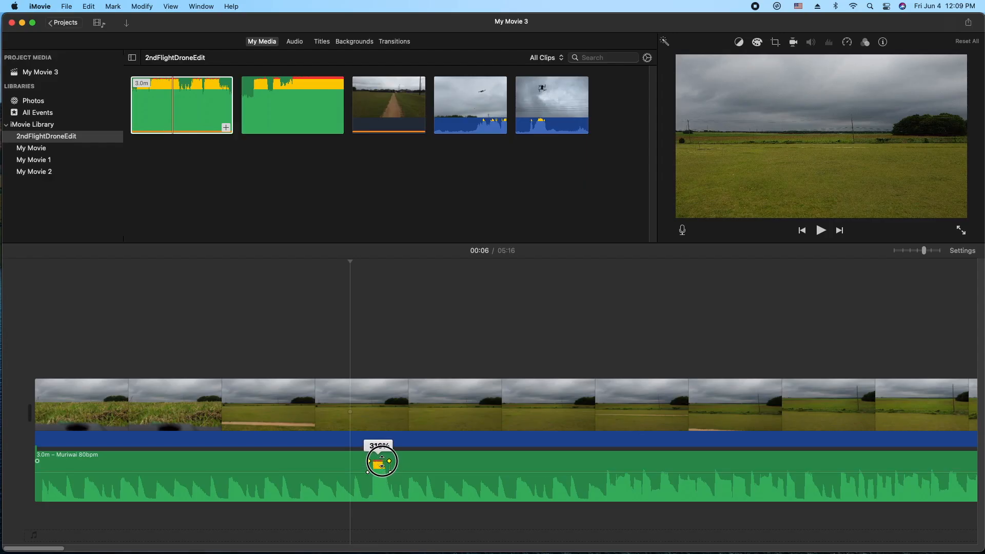
{"action": "left_click_drag", "start_coordinate": [382, 458], "coordinate": [382, 466]}
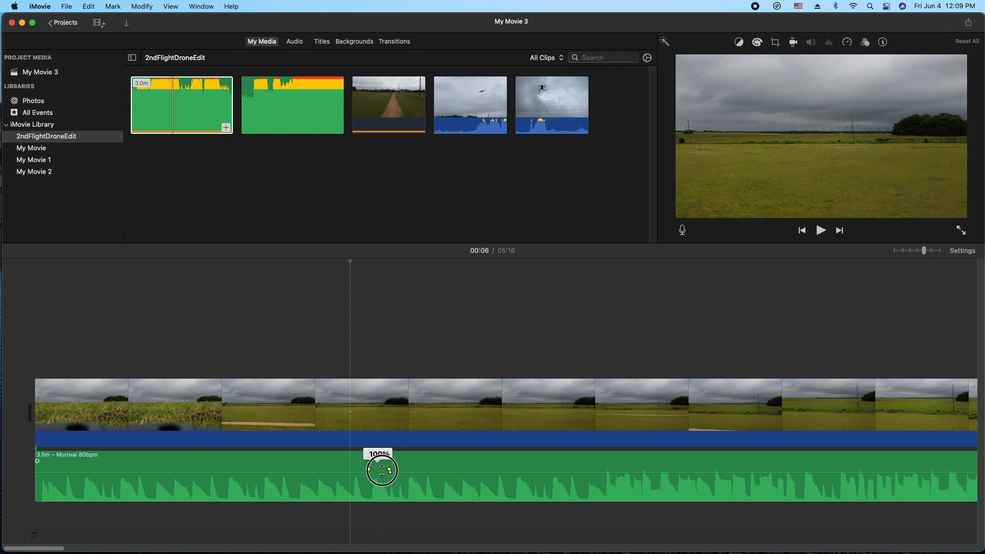
{"action": "left_click_drag", "start_coordinate": [382, 468], "coordinate": [385, 464]}
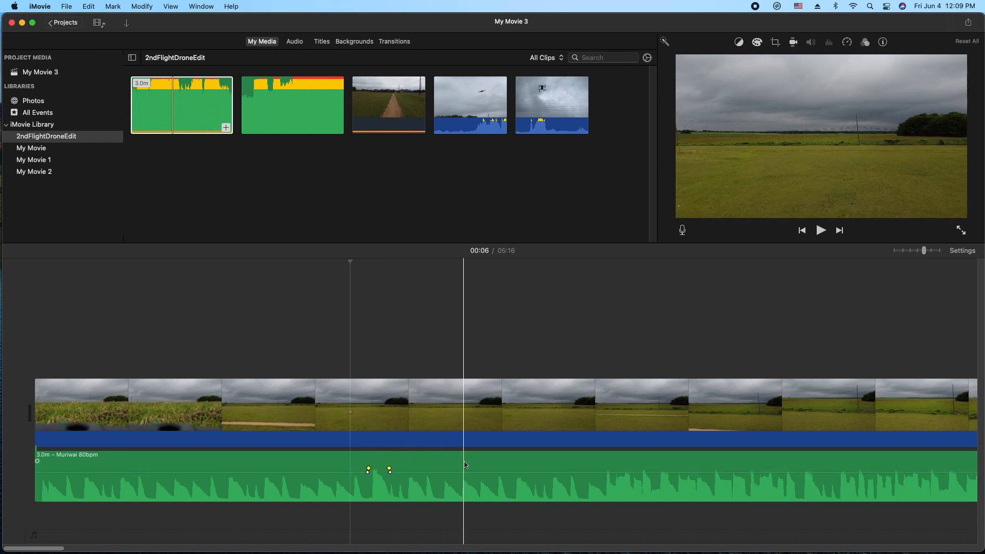
{"action": "left_click", "coordinate": [473, 475]}
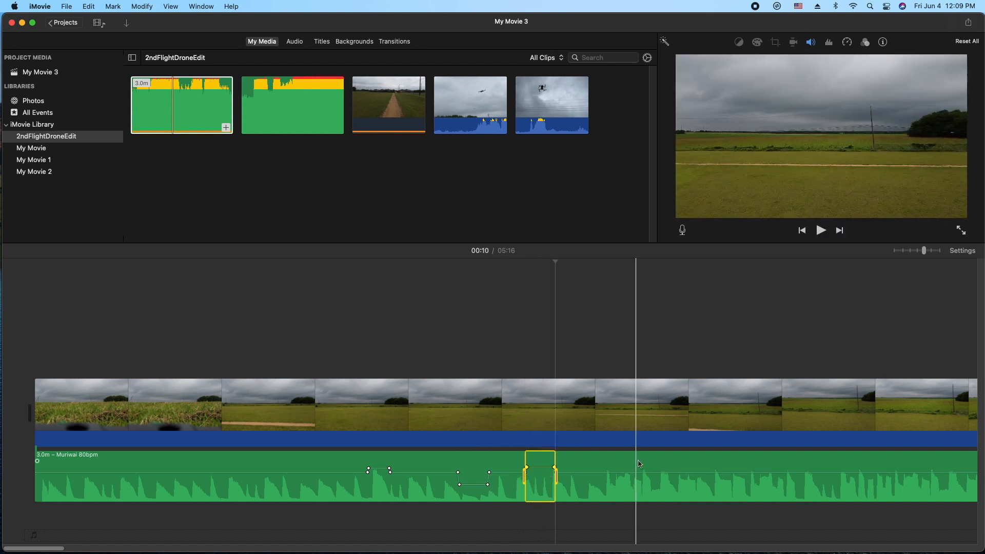
Step: Range-select more music stretches and dip their volume below the surrounding level
{"action": "left_click_drag", "start_coordinate": [541, 474], "coordinate": [637, 474]}
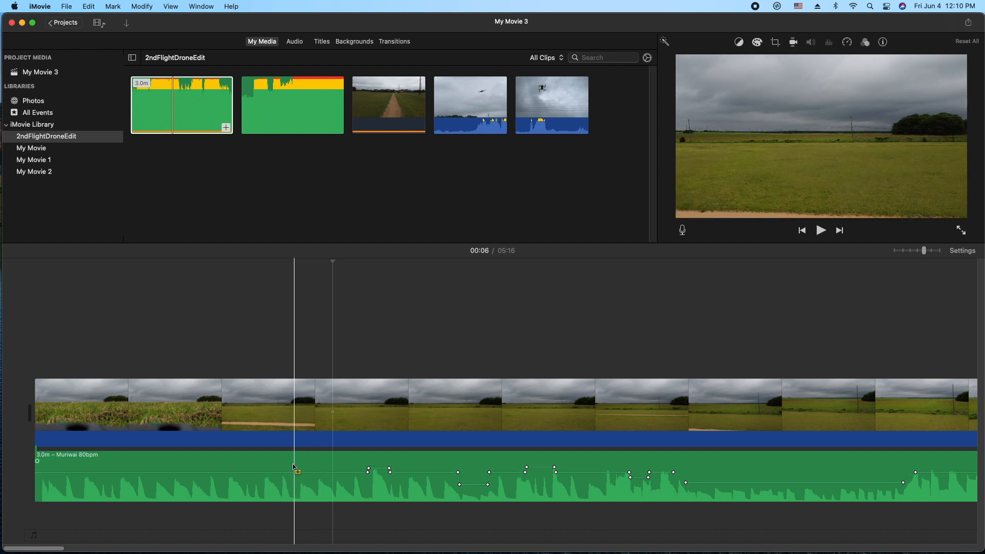
{"action": "left_click_drag", "start_coordinate": [295, 472], "coordinate": [317, 472]}
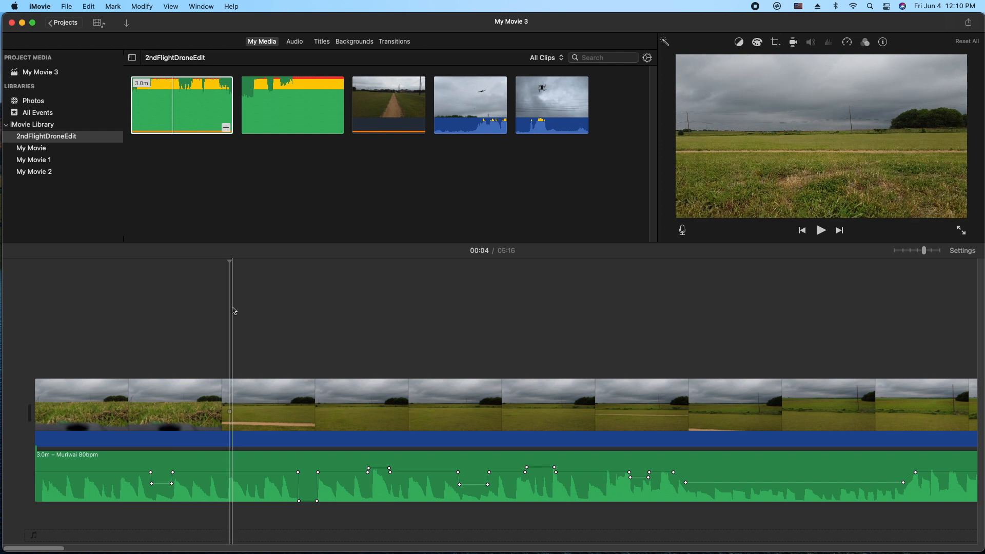
{"action": "left_click", "coordinate": [530, 408]}
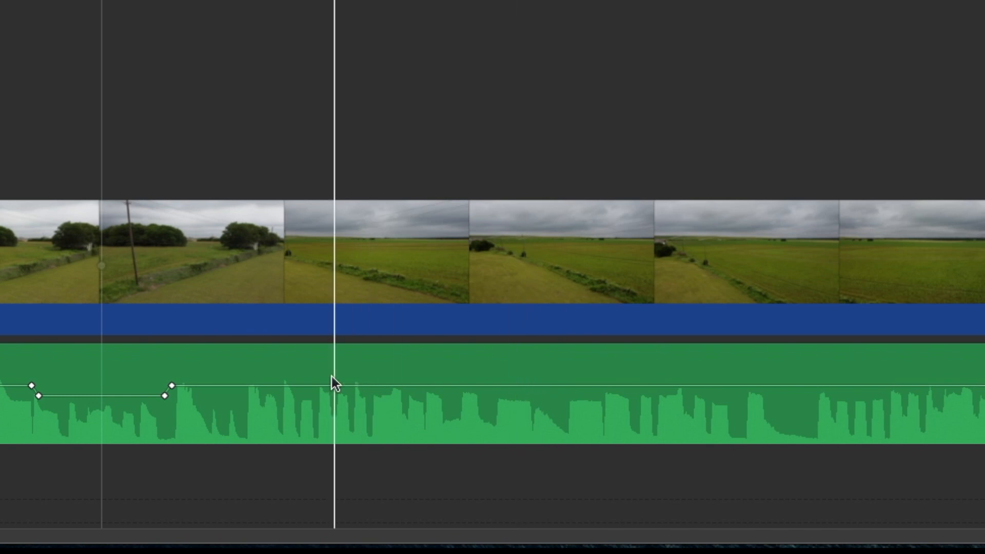
Step: Add another volume keyframe on the Muriwai music track and drag one point down into a short dip
{"action": "left_click", "coordinate": [310, 385]}
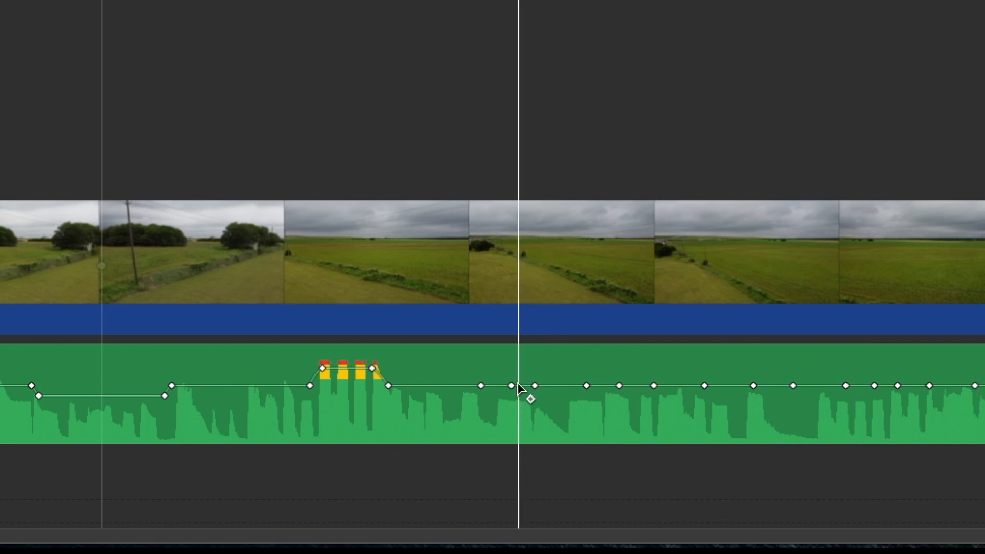
{"action": "left_click_drag", "start_coordinate": [528, 384], "coordinate": [512, 400]}
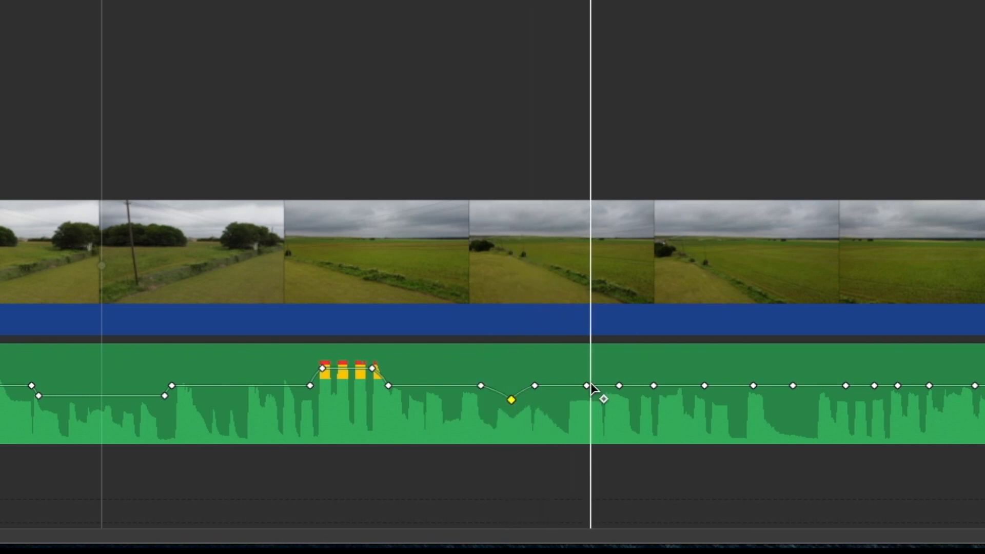